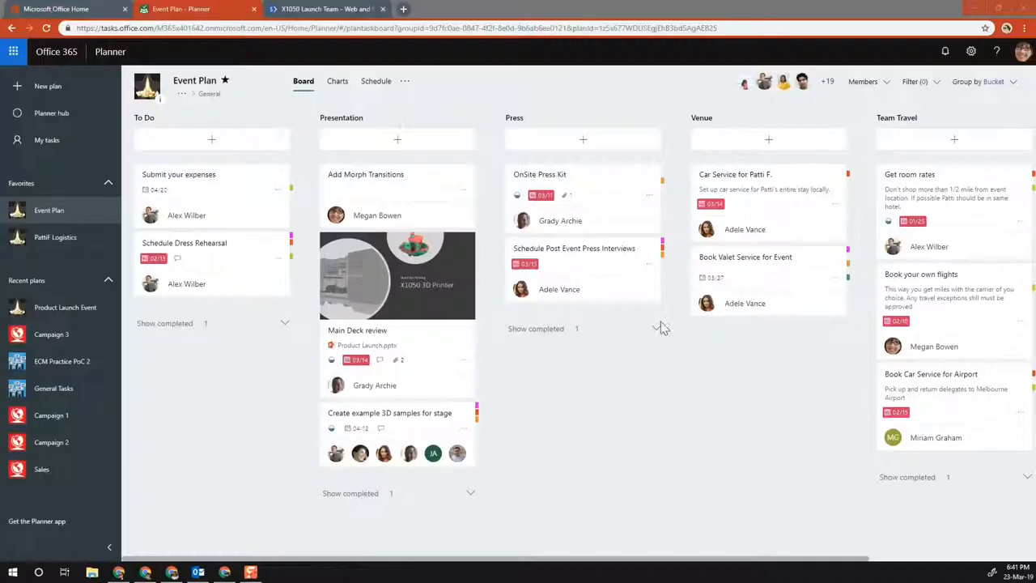
mouse_move(662, 478)
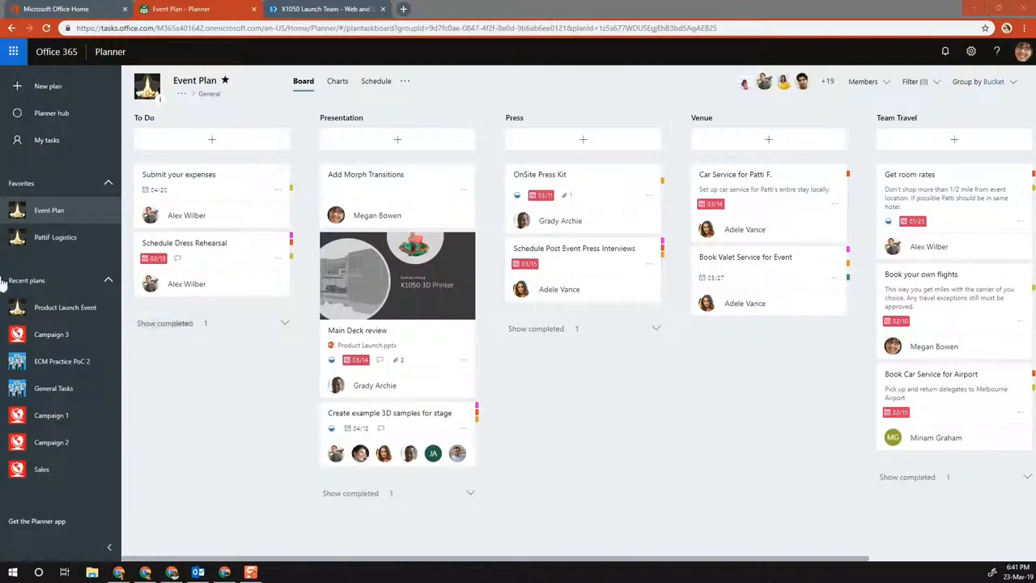
mouse_move(962, 96)
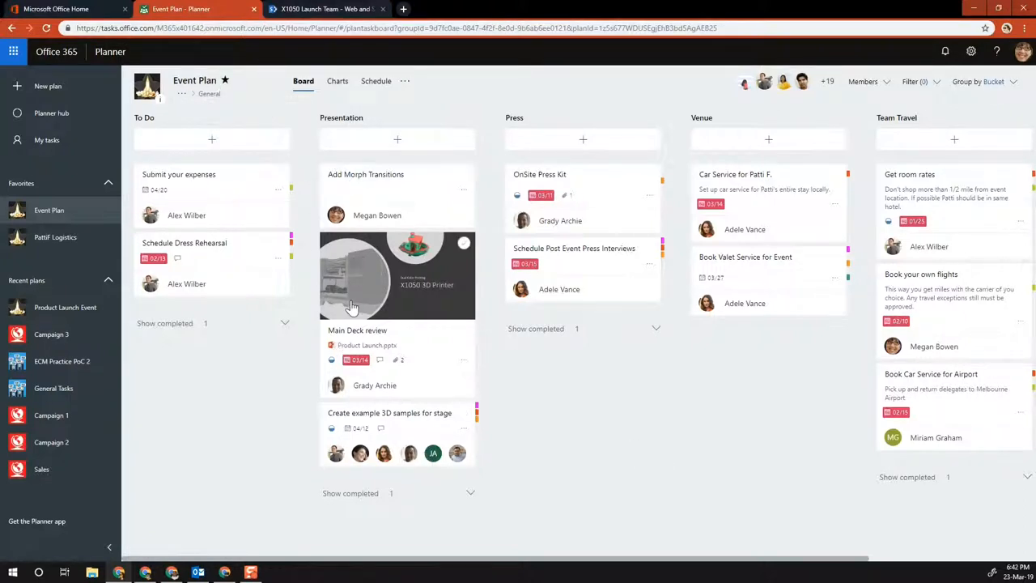
mouse_move(307, 293)
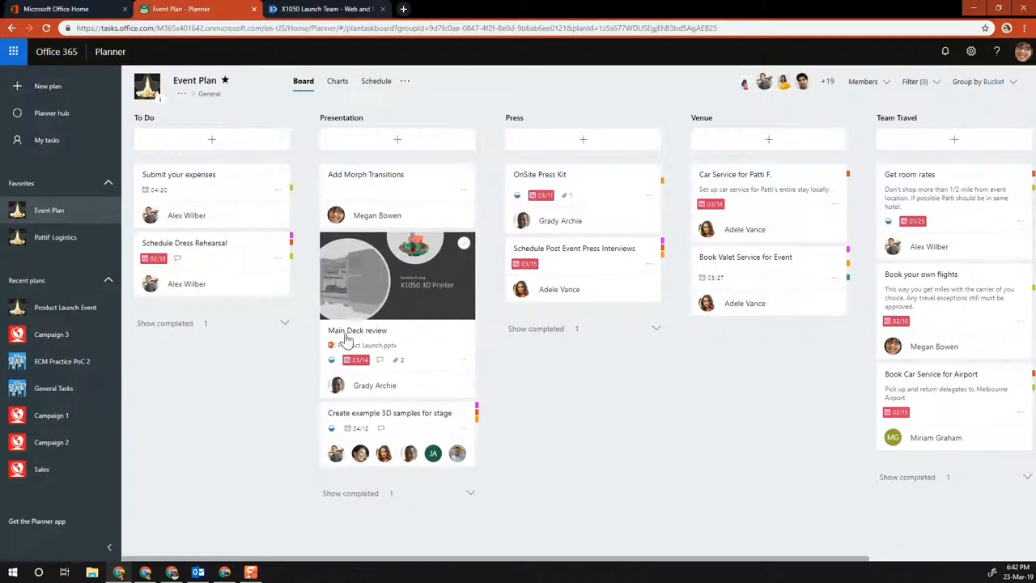
Open the Main Deck review task and list its File, Link and SharePoint attachment options.
click(357, 331)
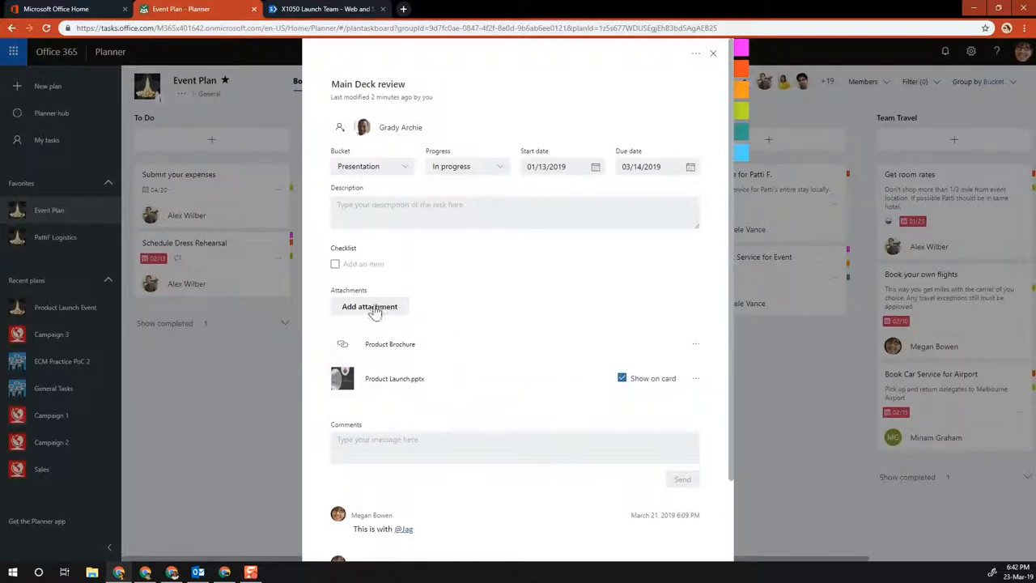
mouse_move(379, 313)
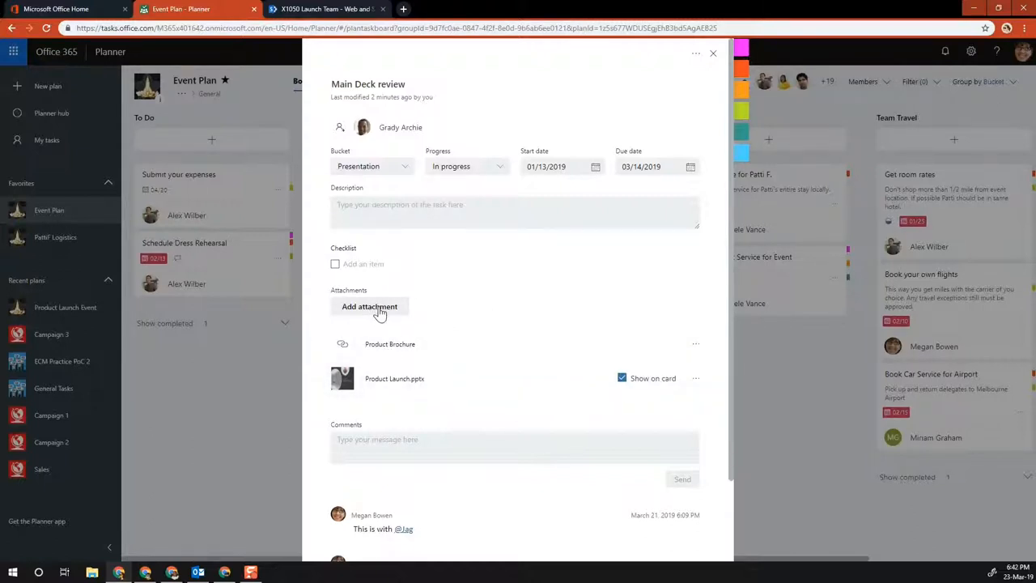
click(369, 306)
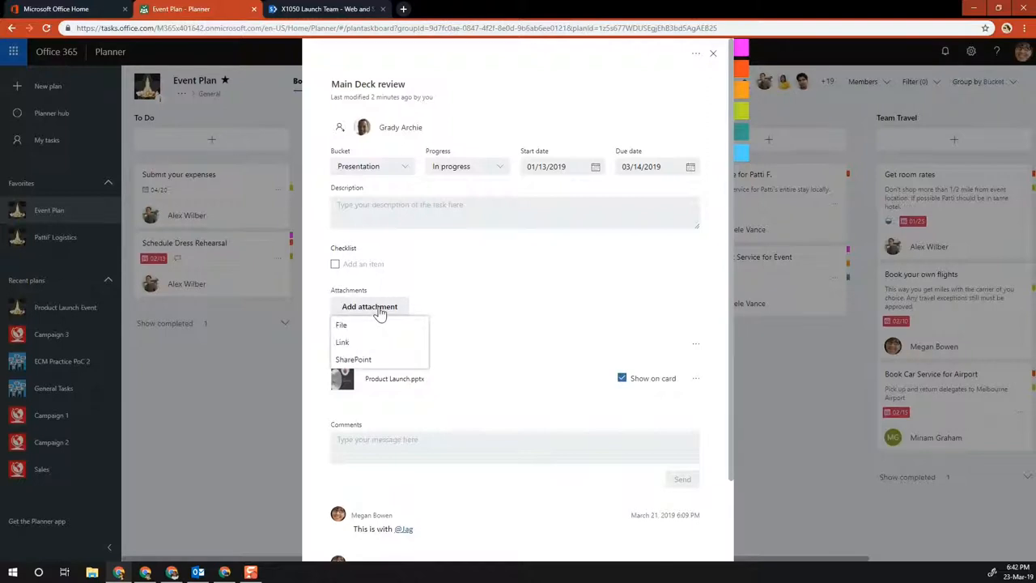
mouse_move(364, 323)
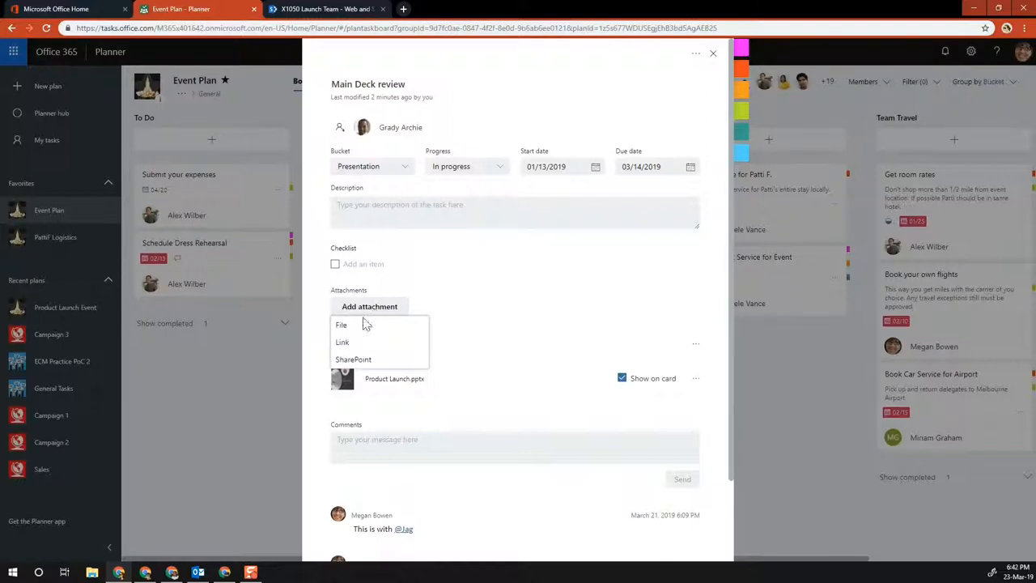
mouse_move(341, 325)
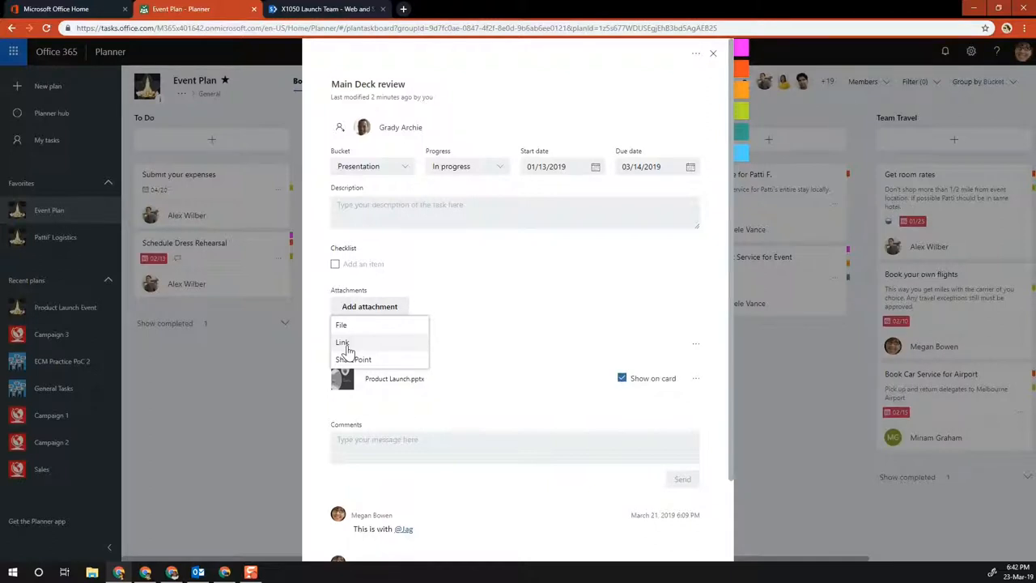
mouse_move(357, 362)
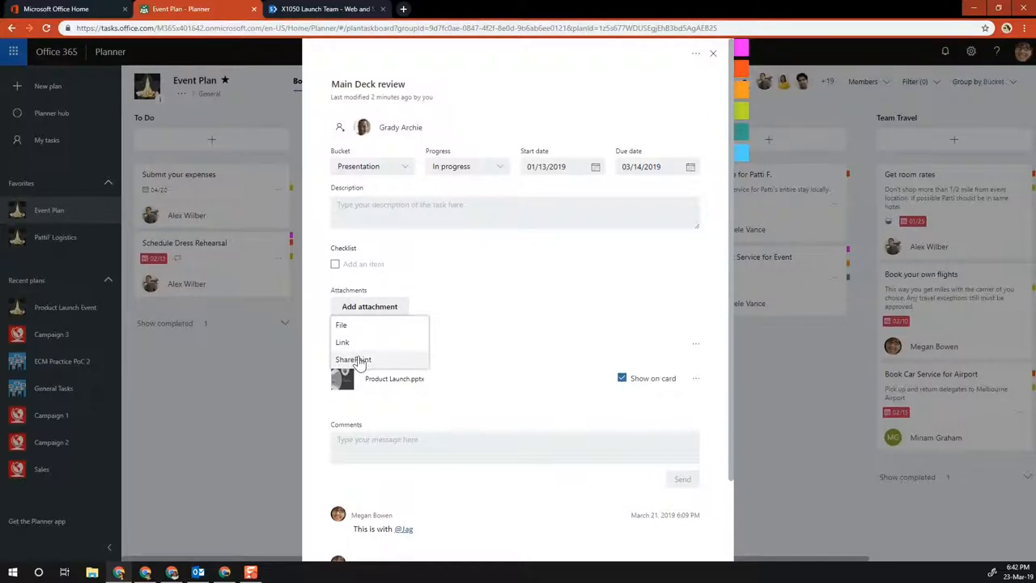
mouse_move(364, 360)
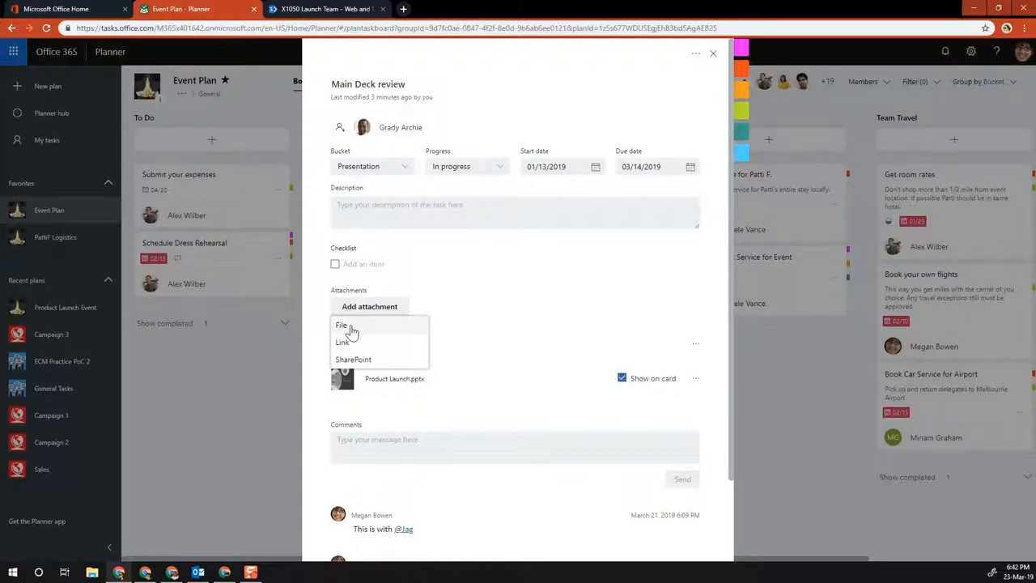
Attach BA Insight SmartHub Screen Shots.pptx from the computer to the task.
click(341, 325)
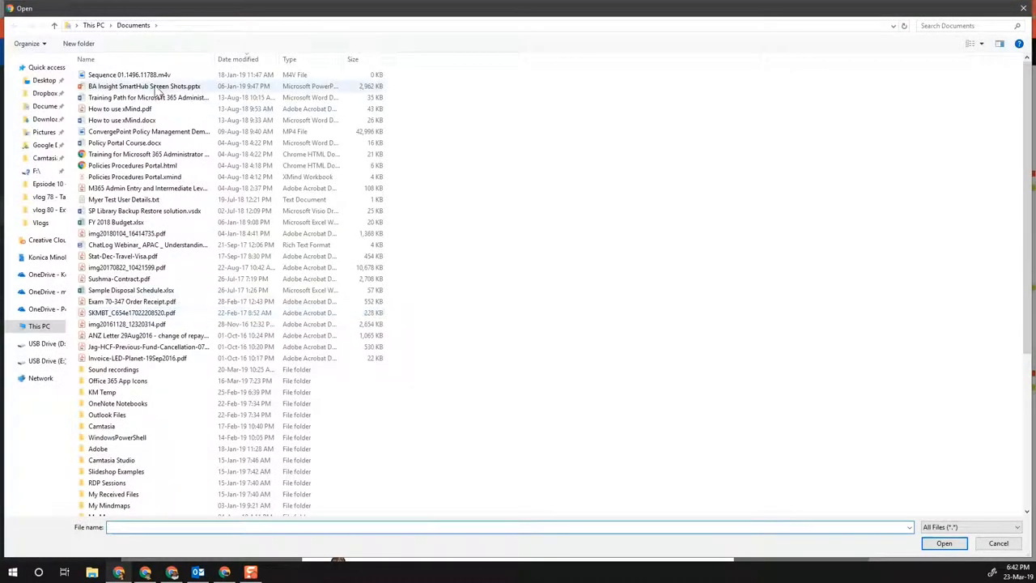
click(144, 85)
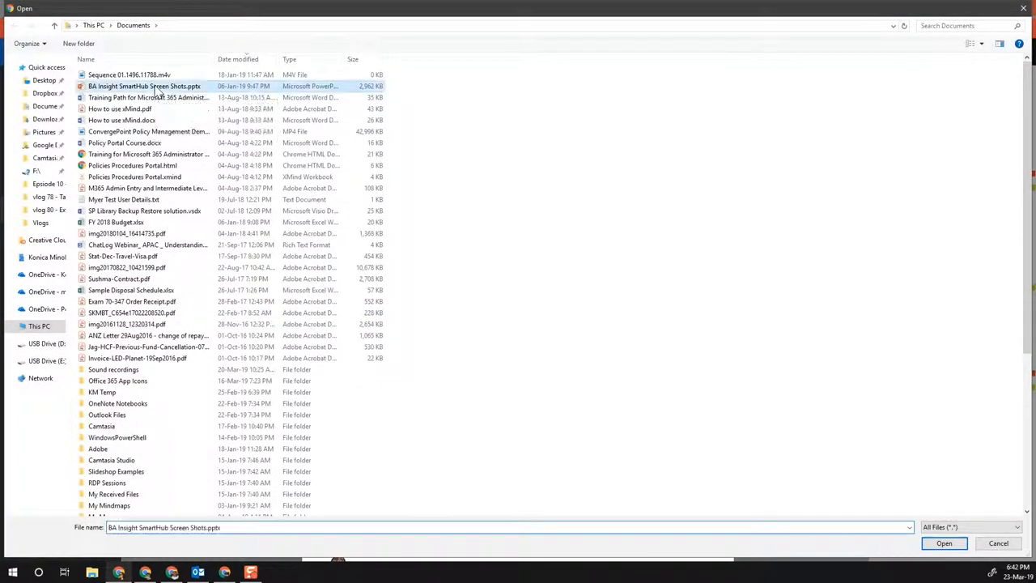
click(944, 543)
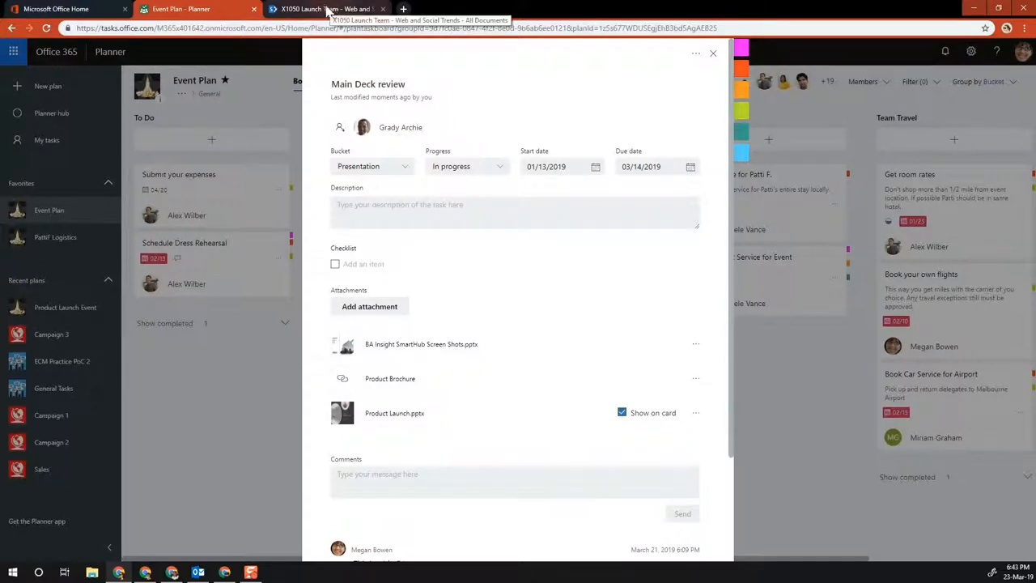
click(324, 9)
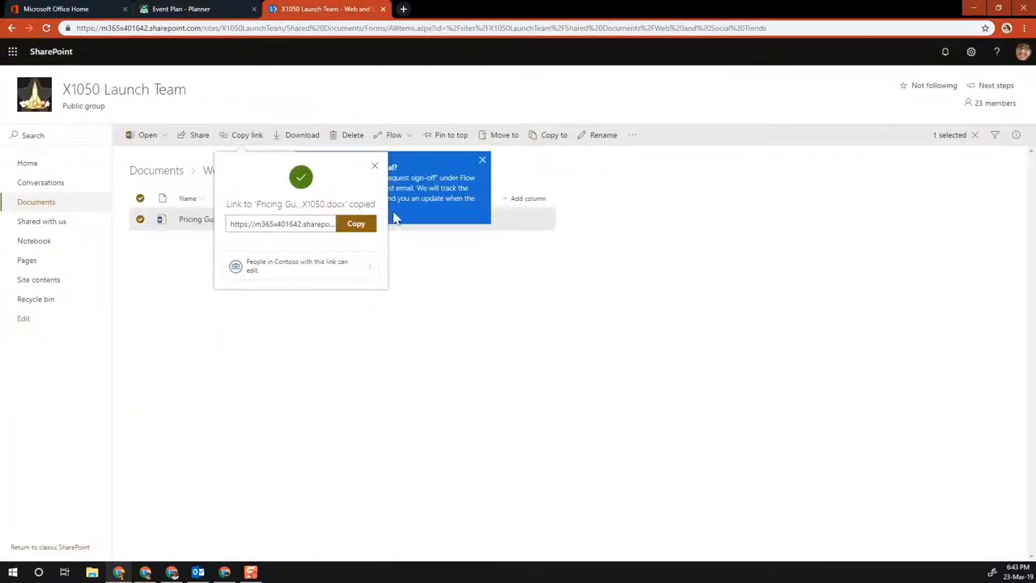
click(375, 166)
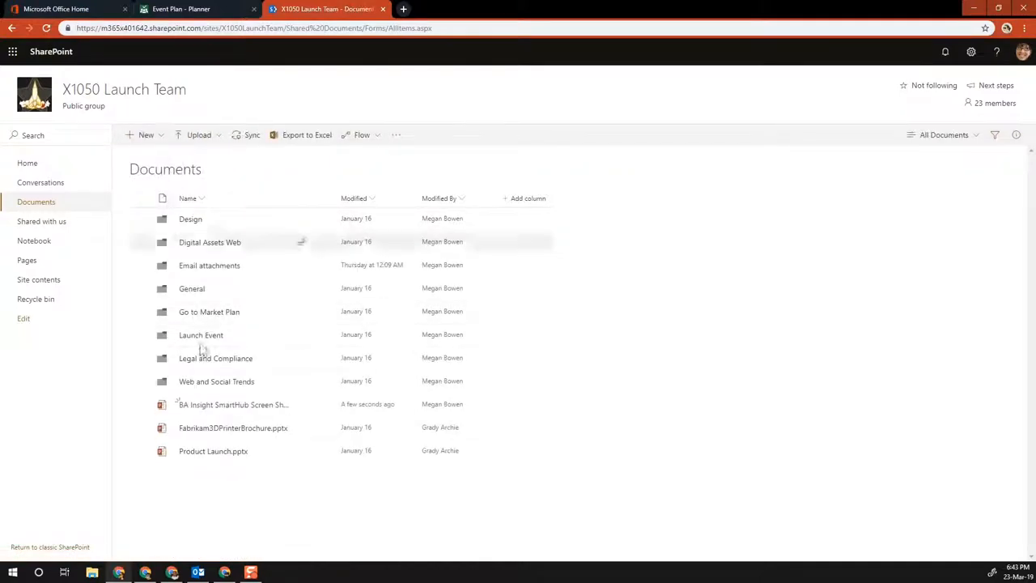
mouse_move(201, 409)
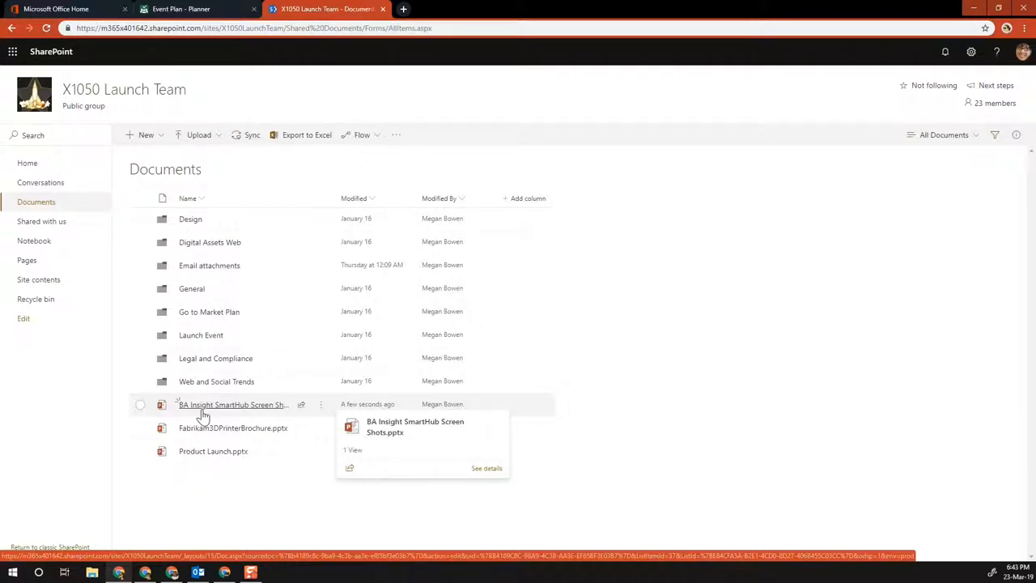
mouse_move(210, 144)
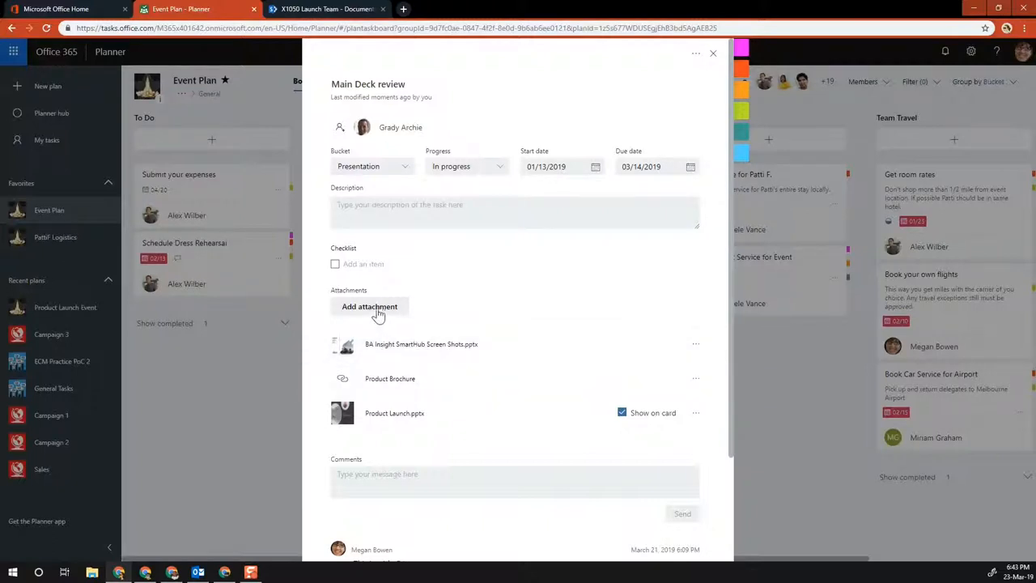
Start a Link attachment on Main Deck review, then switch to the SharePoint tab.
click(370, 306)
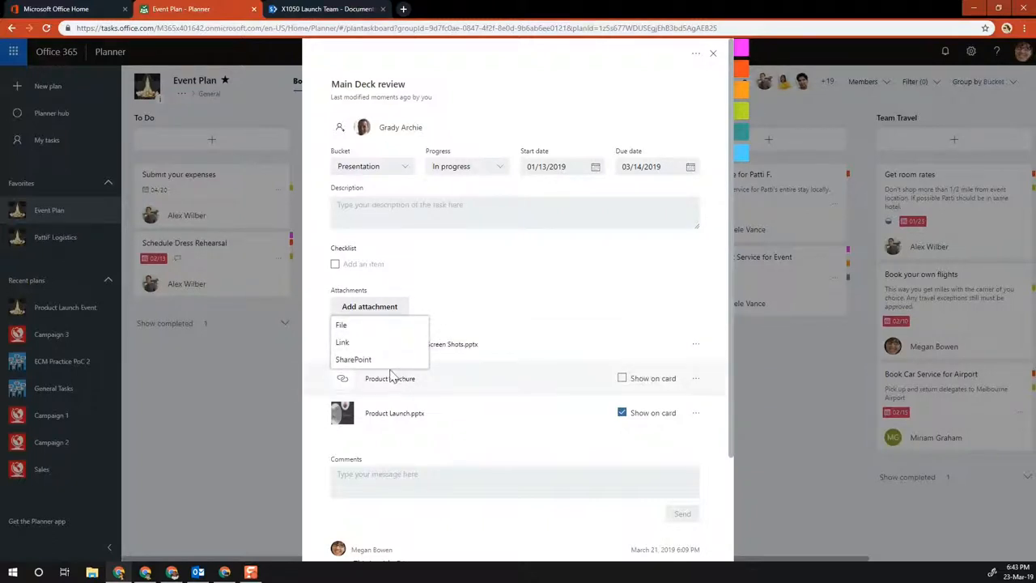
mouse_move(369, 365)
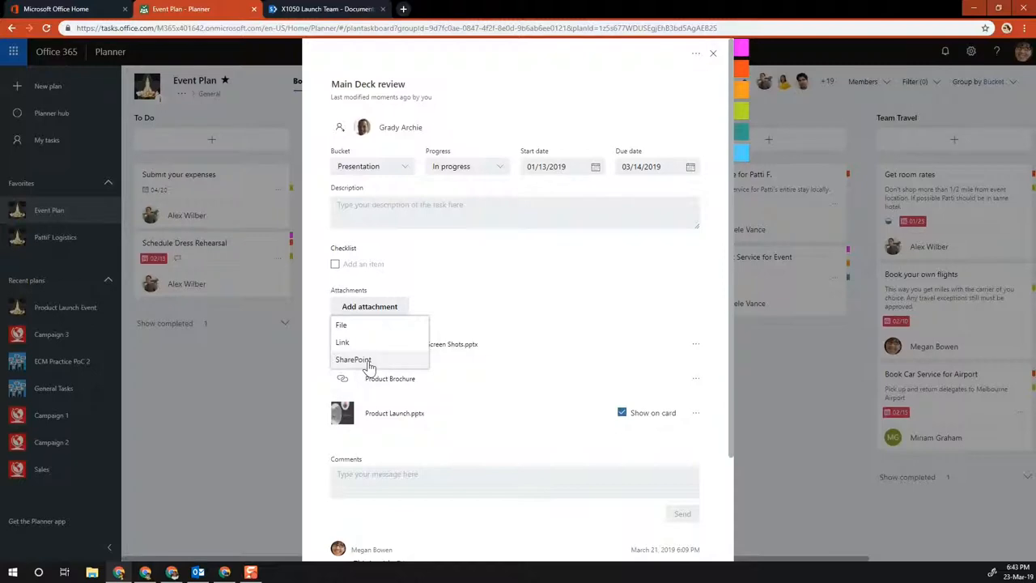
click(343, 342)
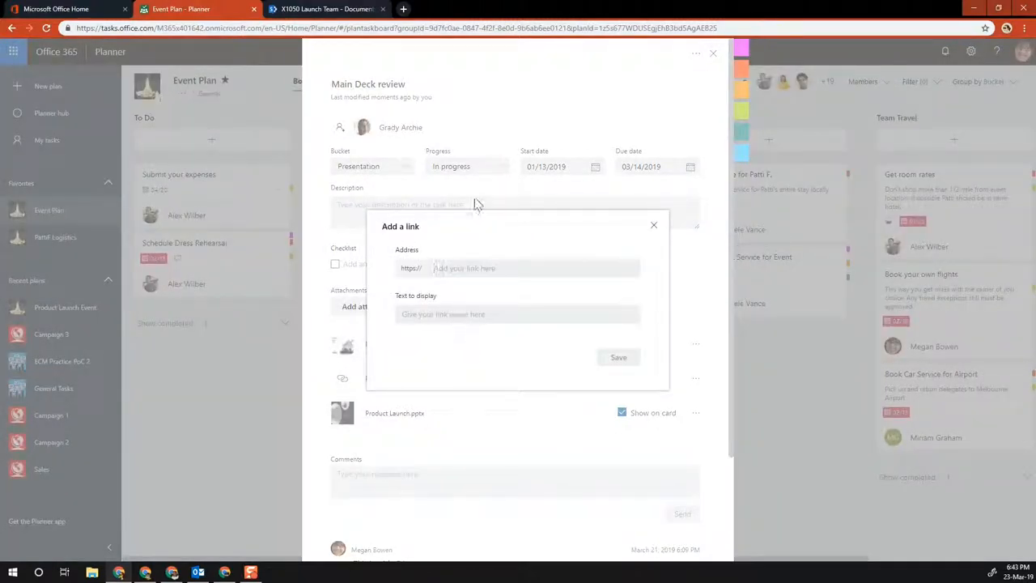
click(324, 9)
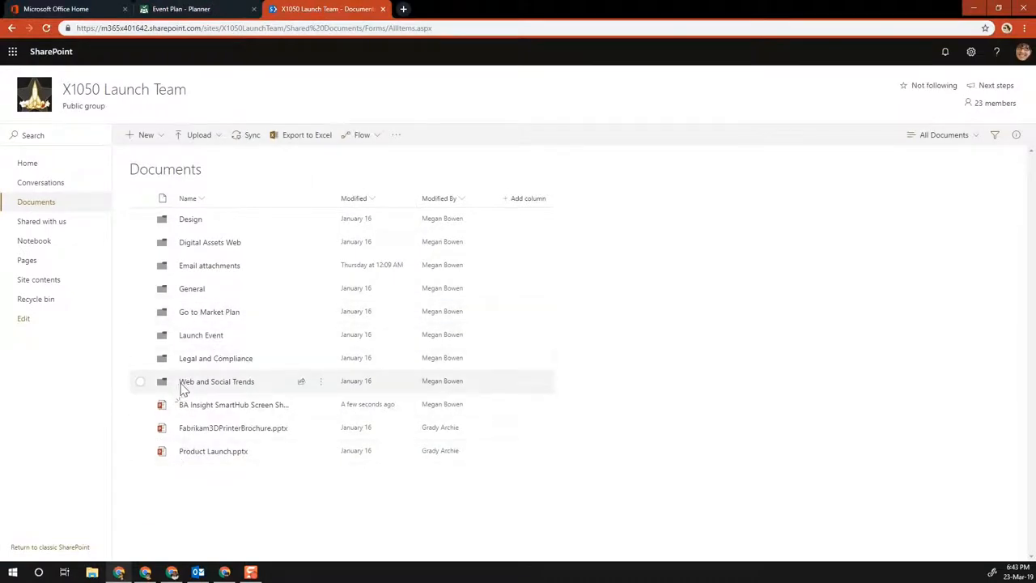
Copy the link to X1050 GTM Plan.pptx from the Launch Event folder.
click(200, 335)
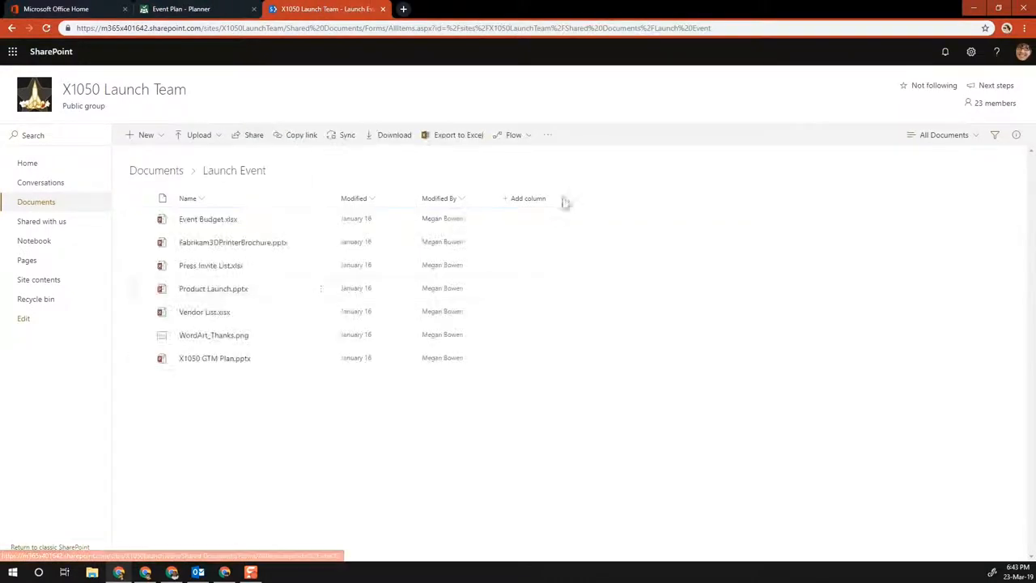
mouse_move(404, 335)
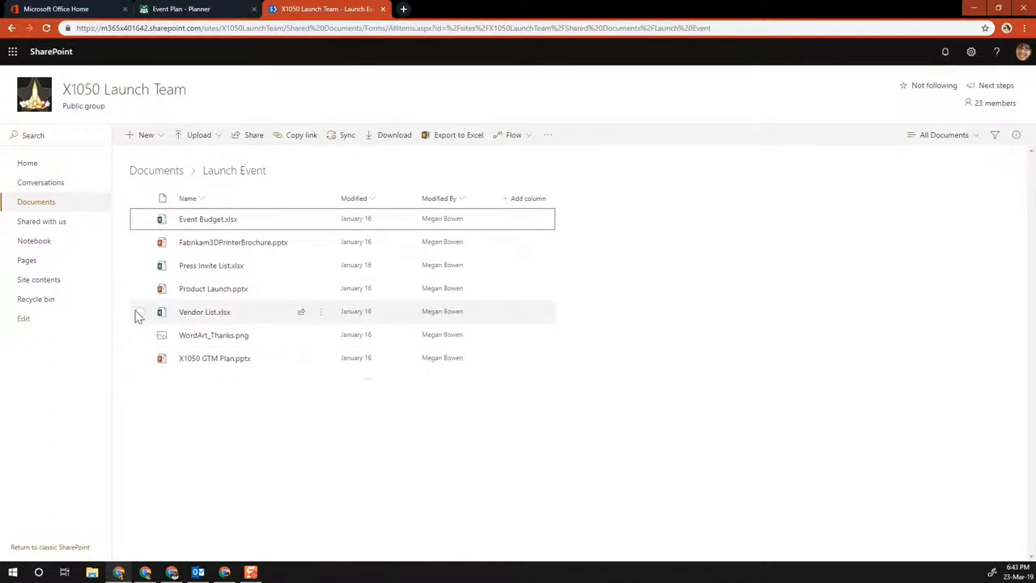
click(140, 241)
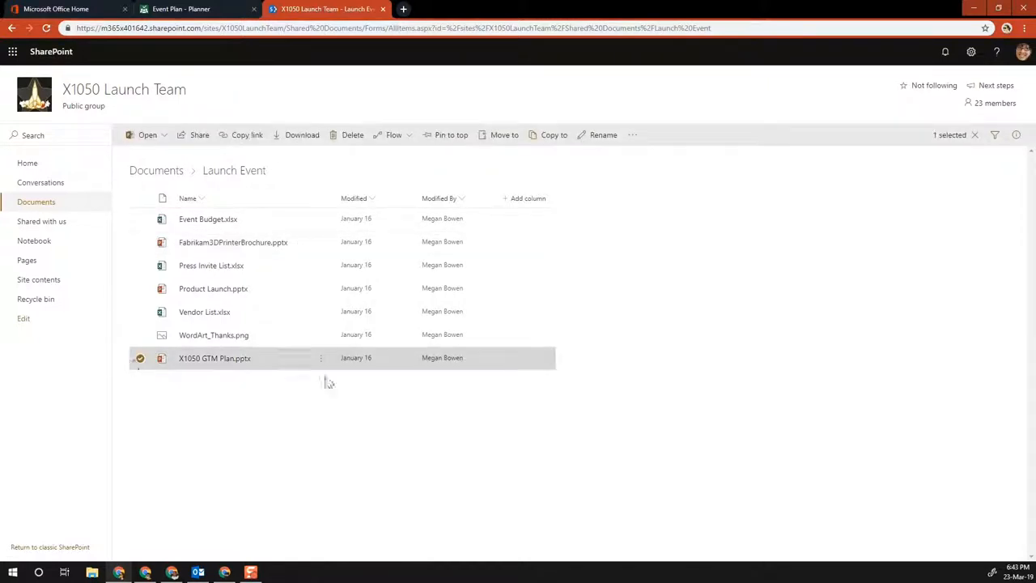
right_click(243, 358)
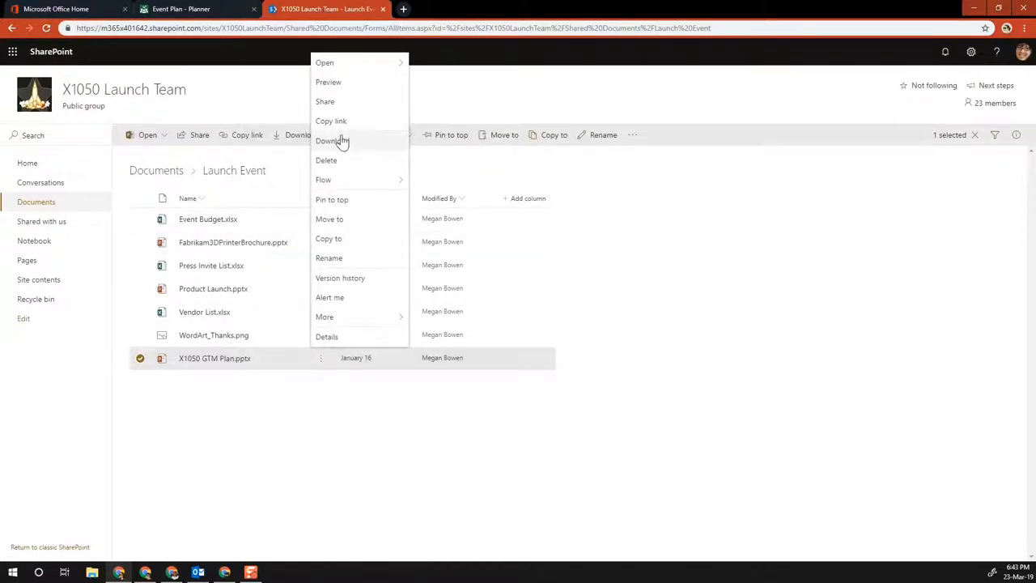
click(331, 121)
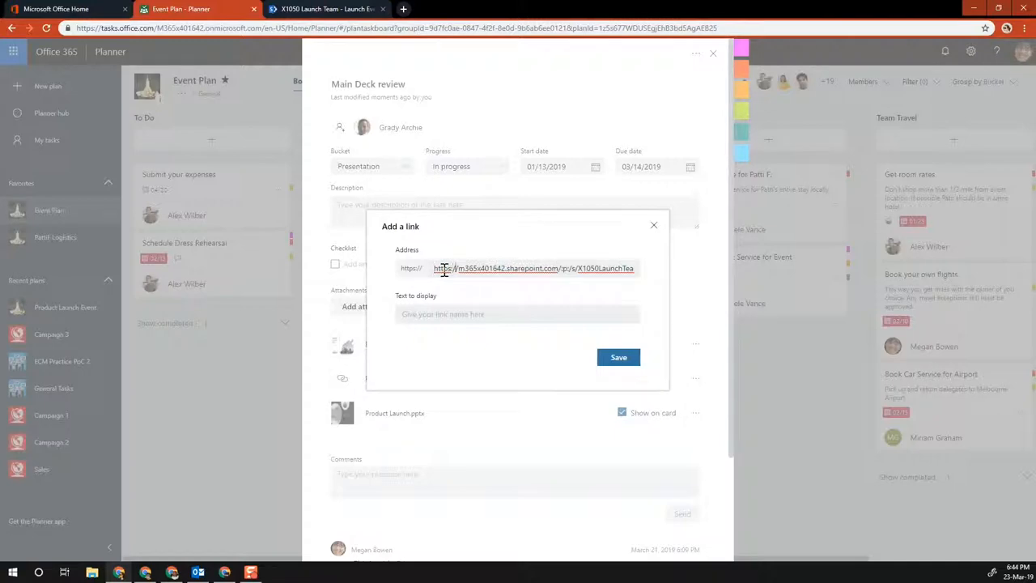
Save the team site link, completed with '/EW1', displayed as 'Plan'.
text(/EW1)
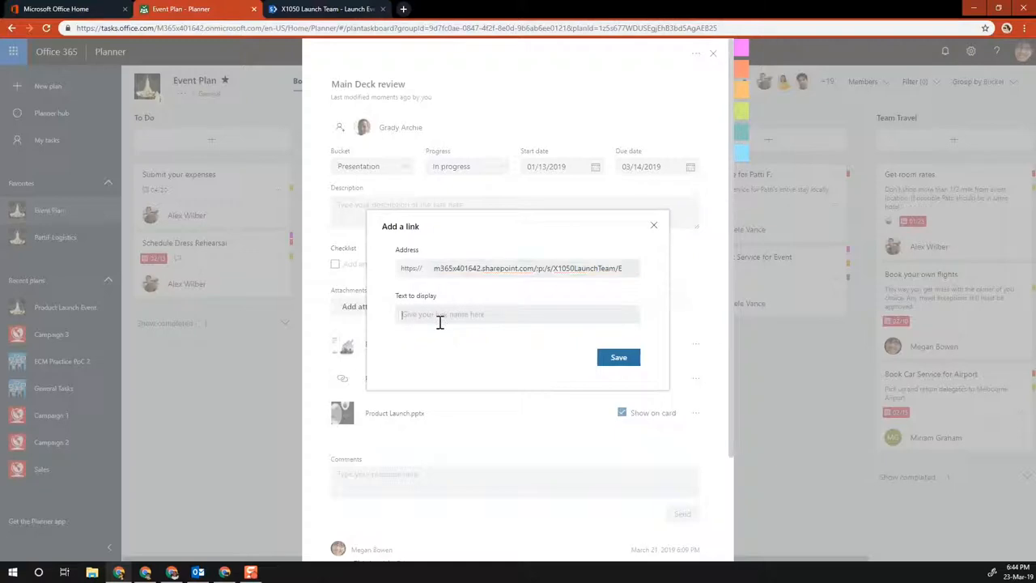
text(Pla)
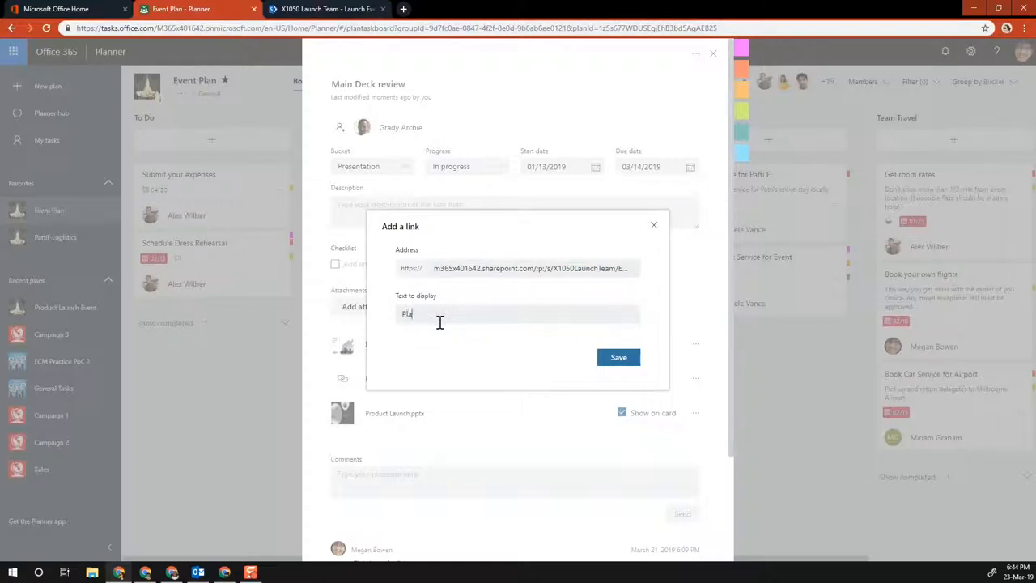
click(619, 357)
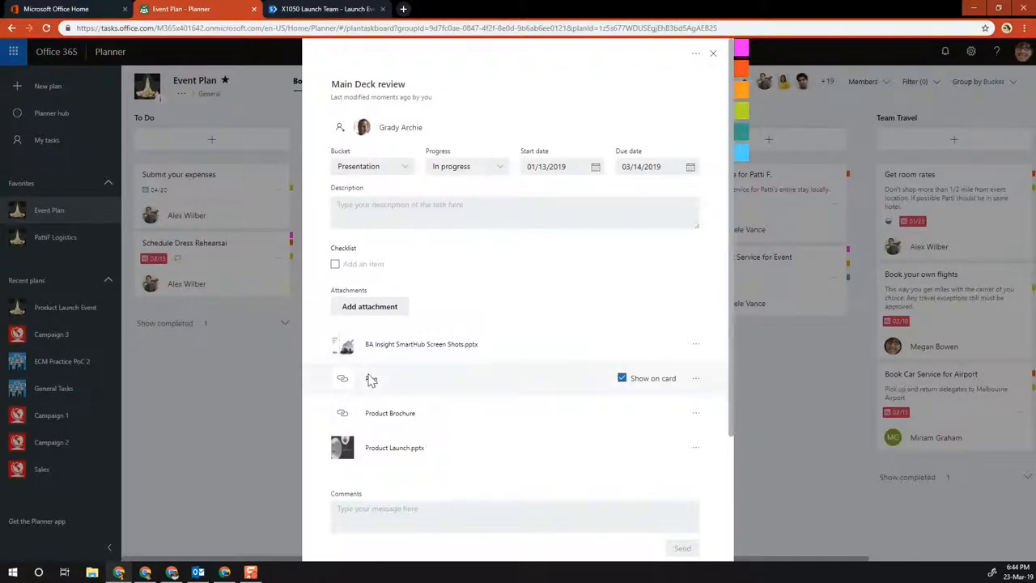
mouse_move(370, 379)
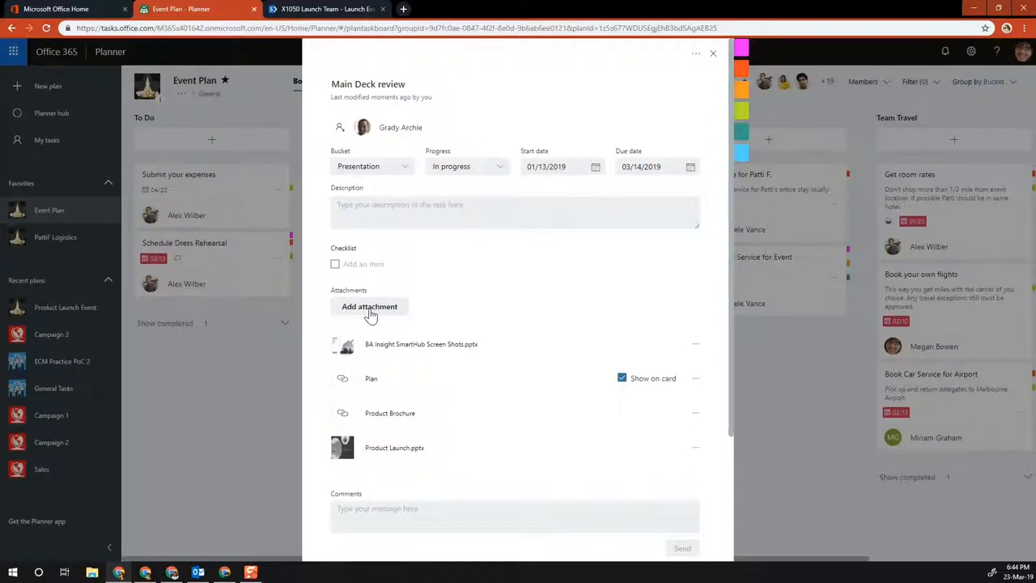
Attach XT1050 Usability test 2.3.docx from the SharePoint Documents library.
click(369, 306)
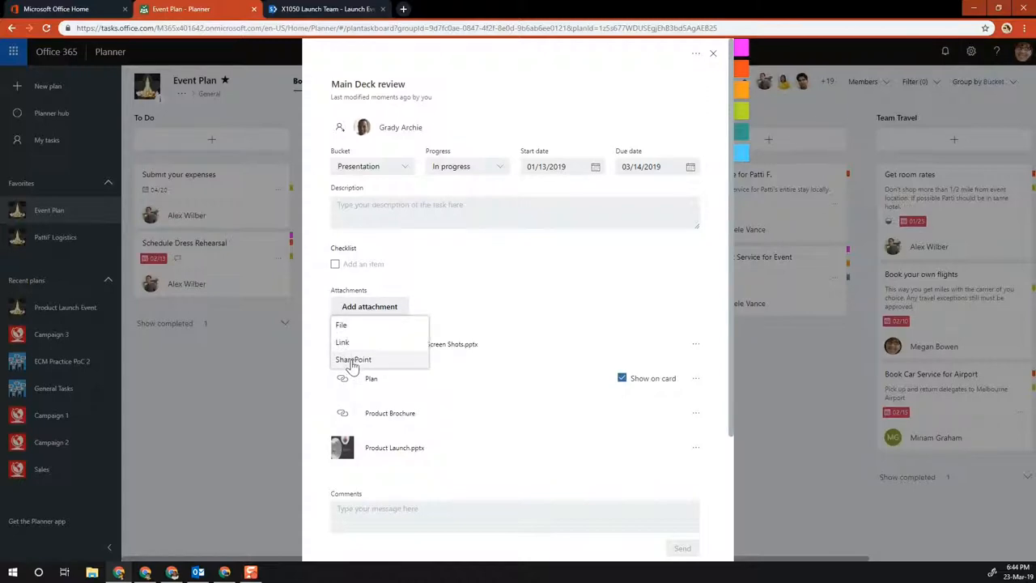
click(354, 360)
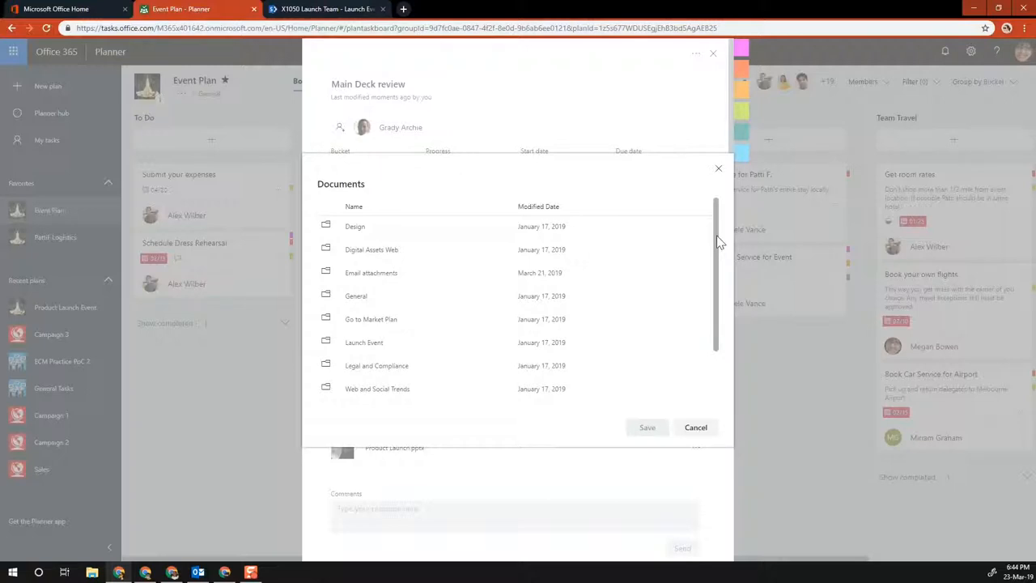
mouse_move(723, 223)
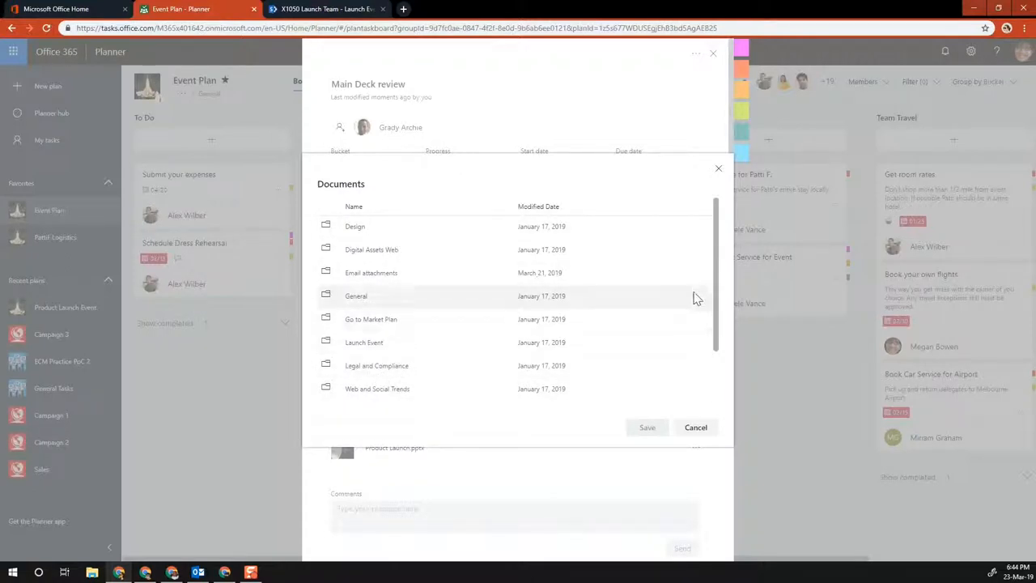
mouse_move(631, 289)
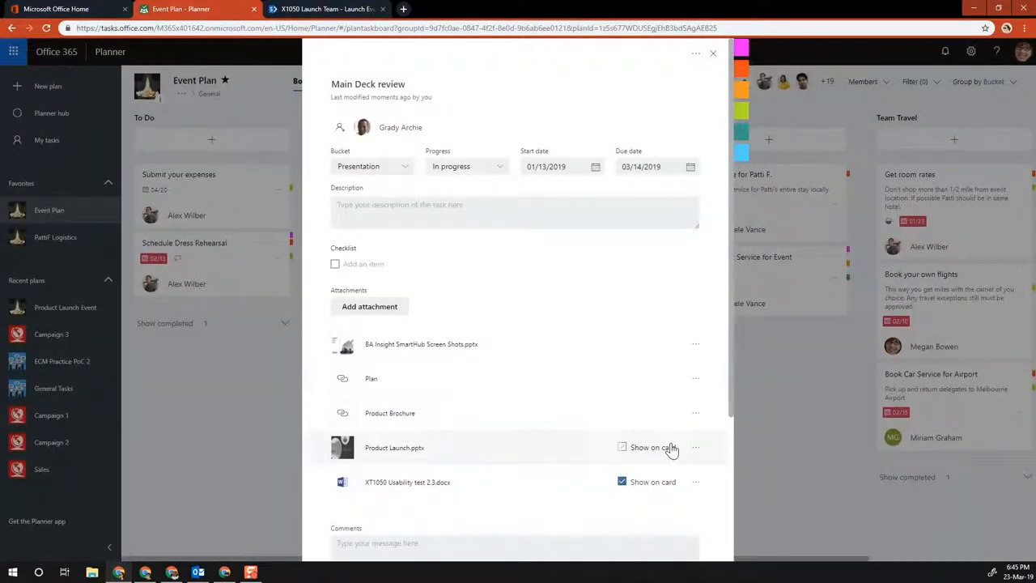
click(622, 447)
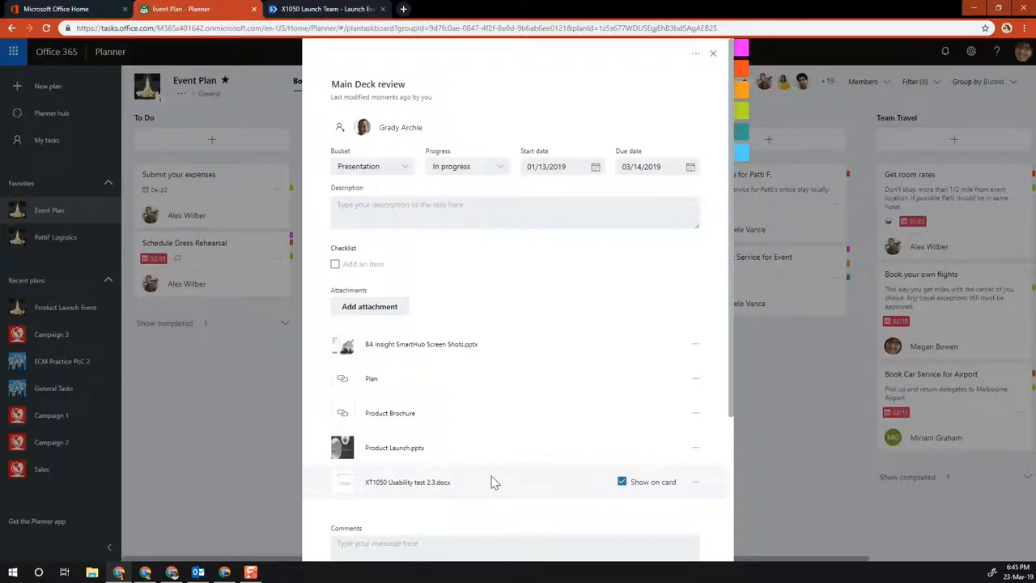
click(370, 307)
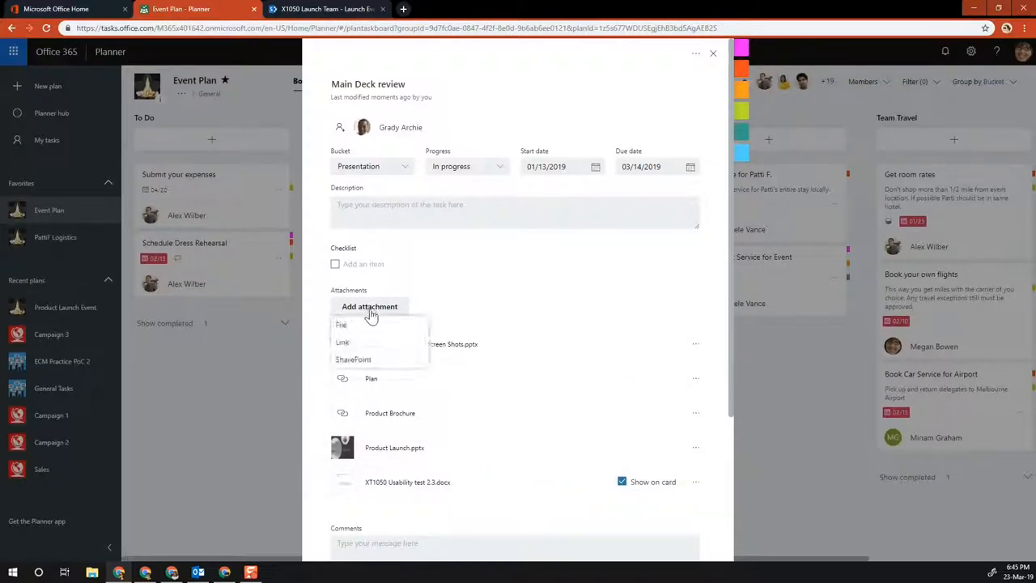
click(353, 360)
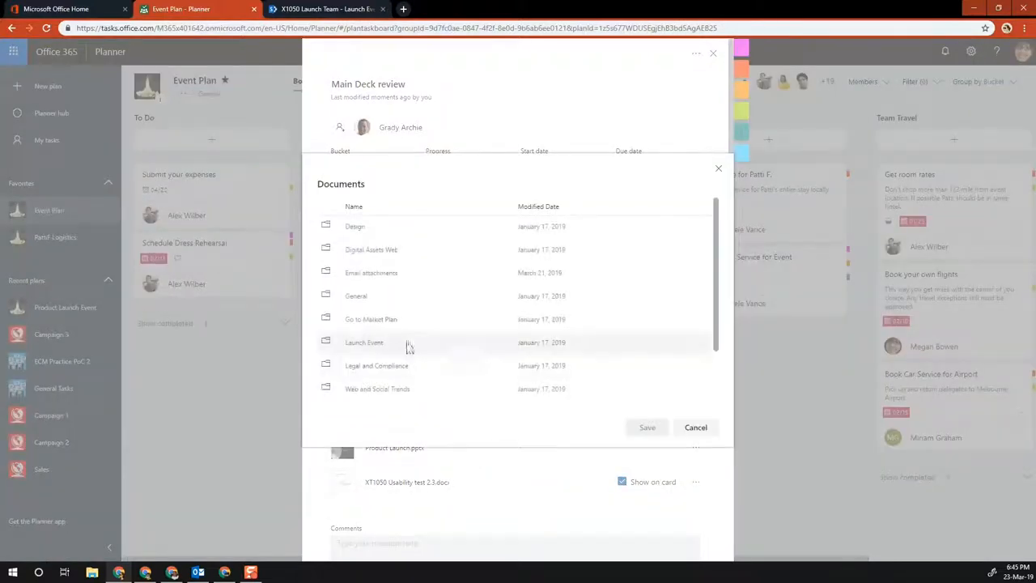
scroll(down, 3)
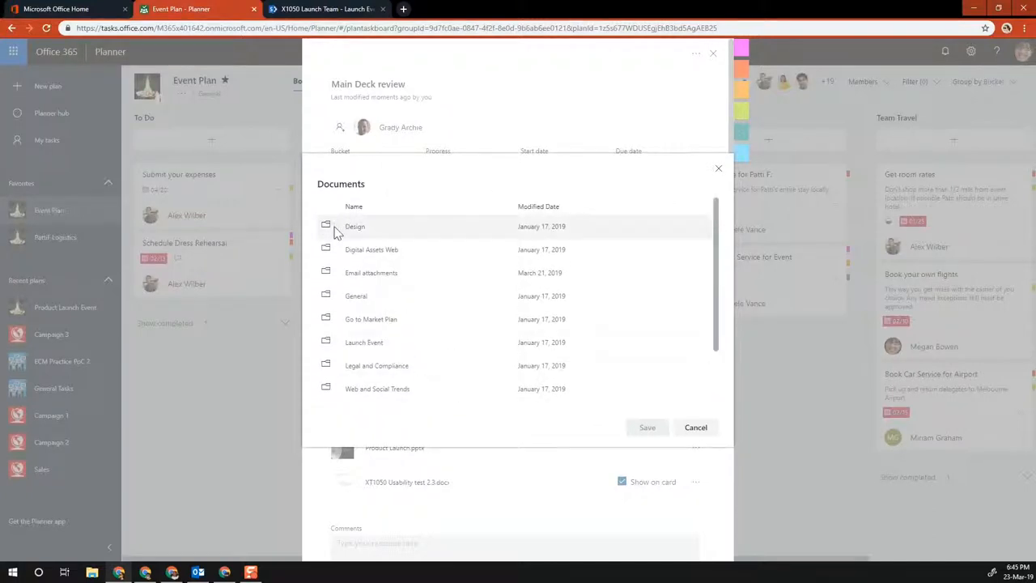
mouse_move(550, 273)
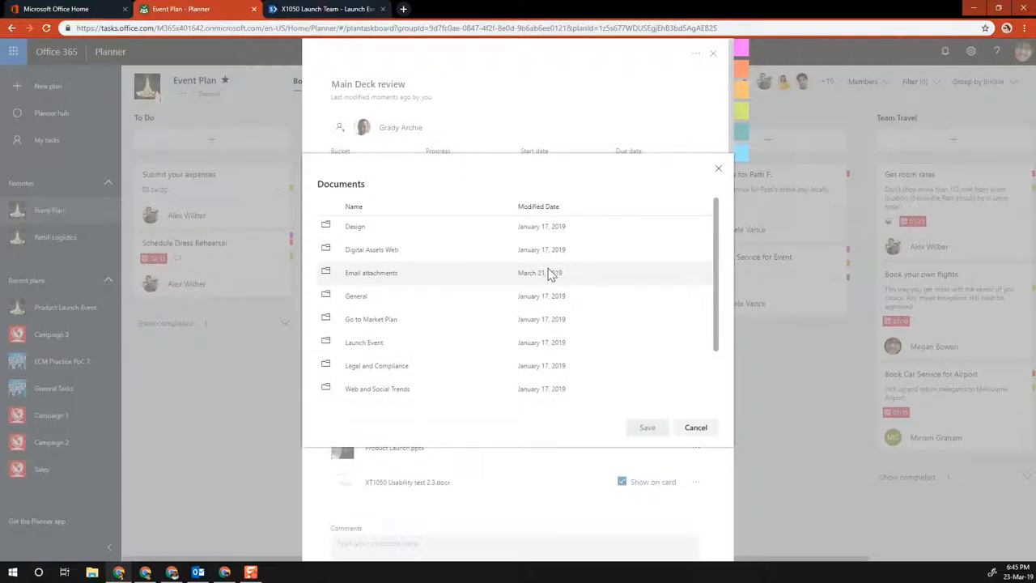
mouse_move(370, 362)
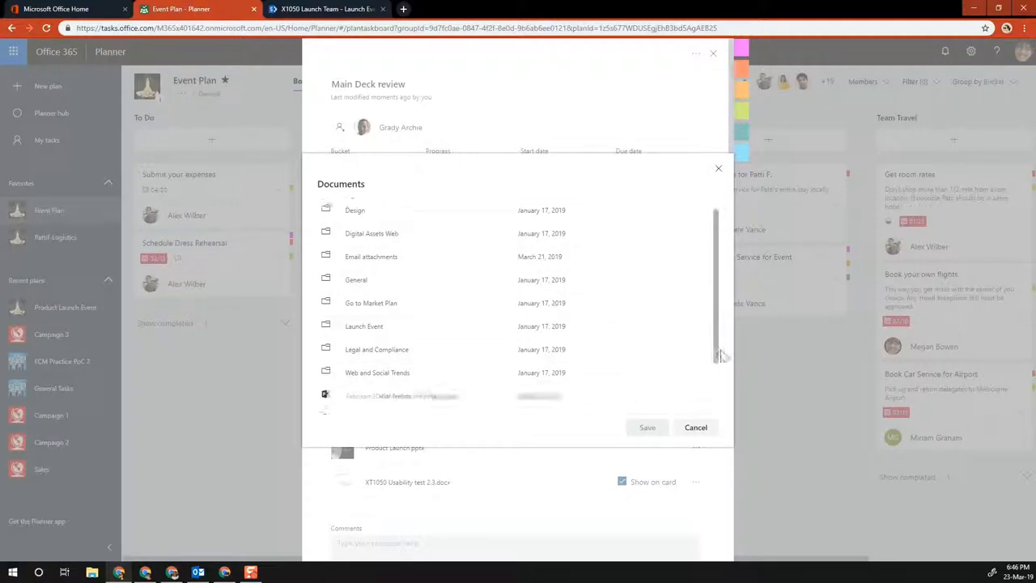
scroll(down, 3)
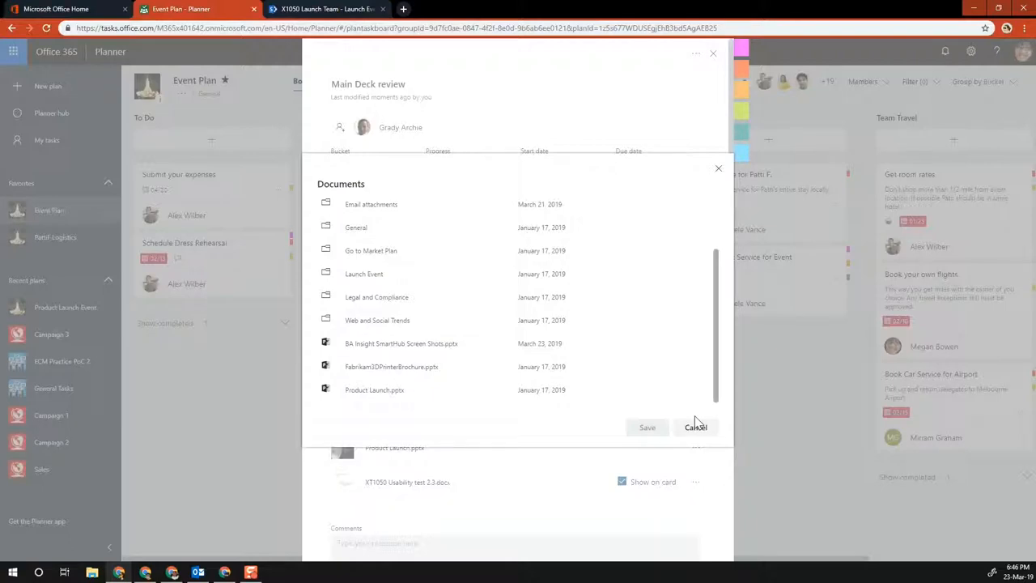
click(696, 427)
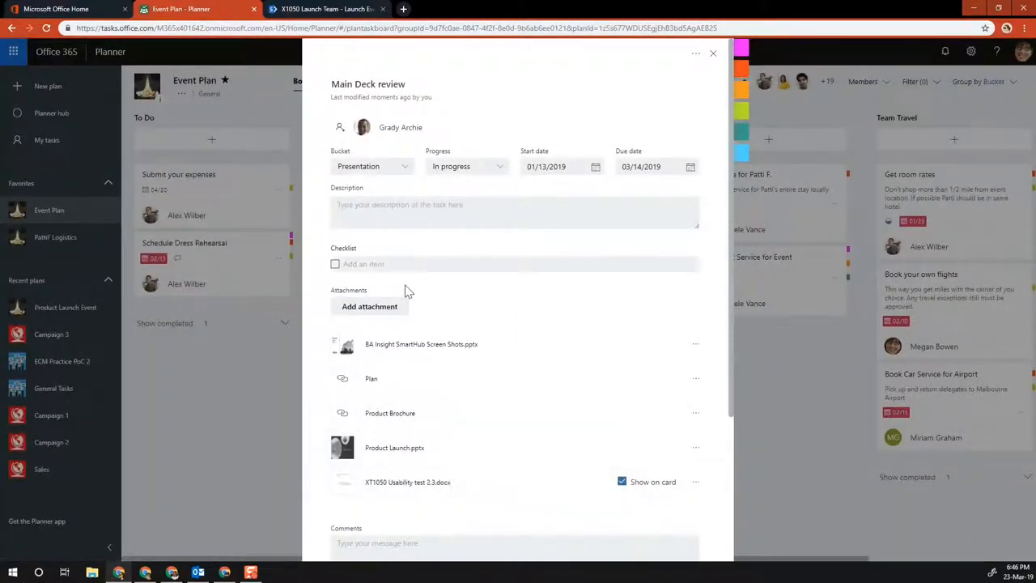
click(370, 306)
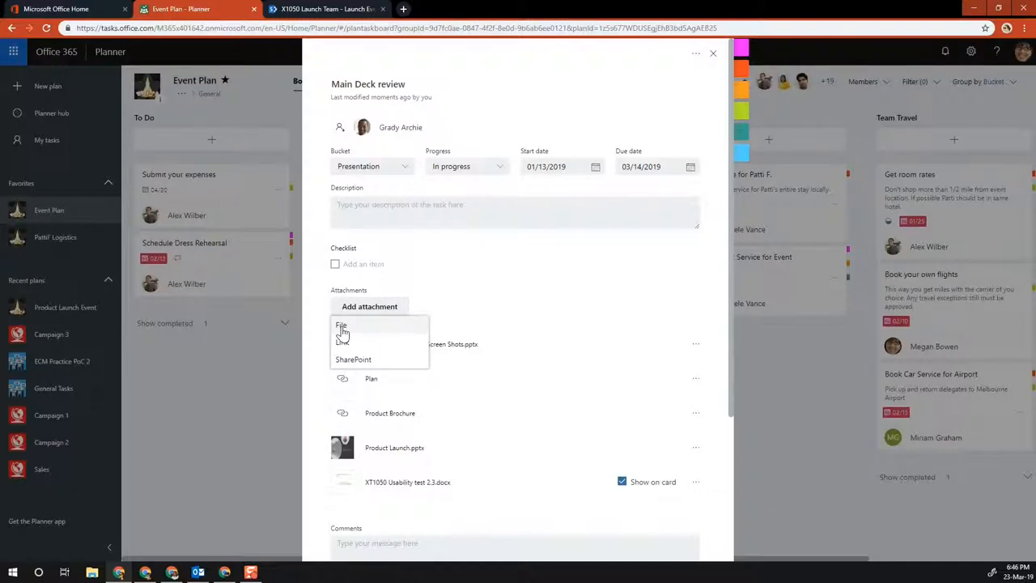
mouse_move(361, 363)
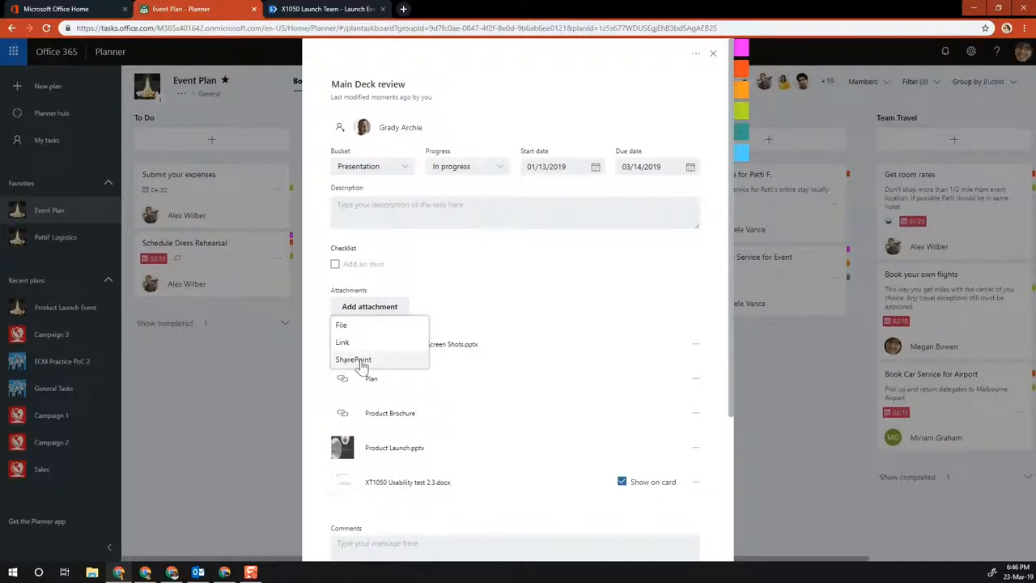
click(354, 359)
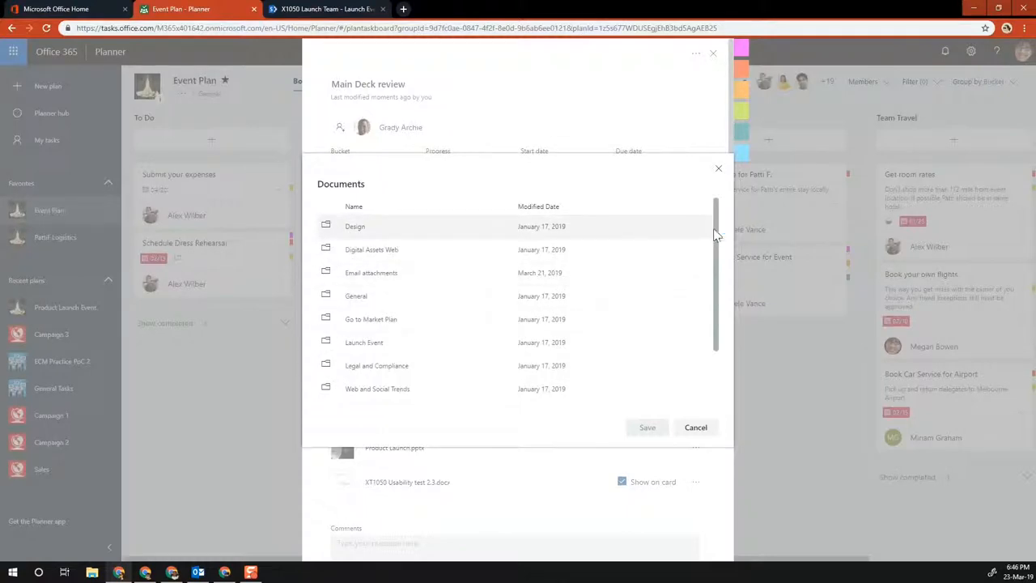
scroll(down, 3)
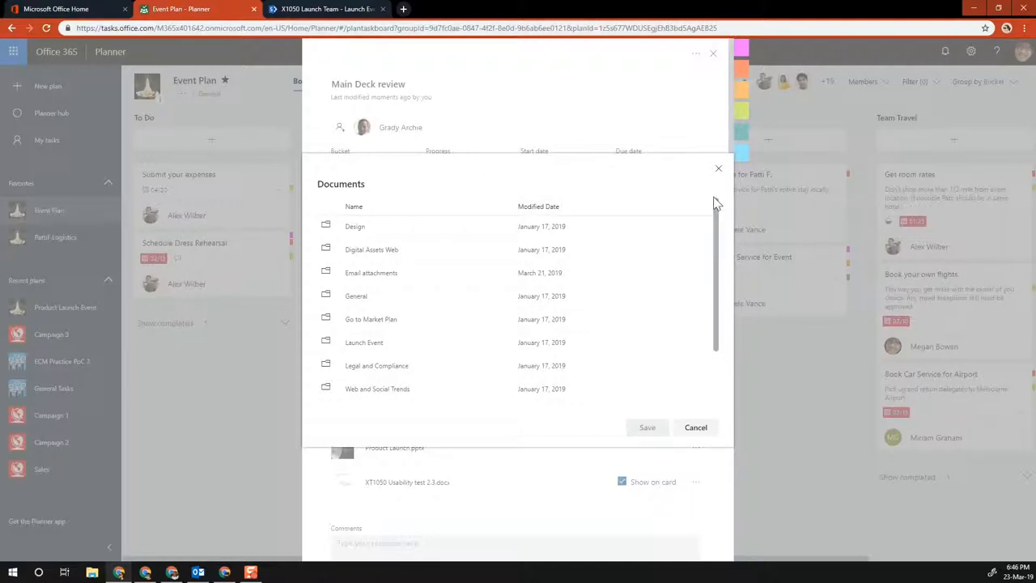
click(718, 168)
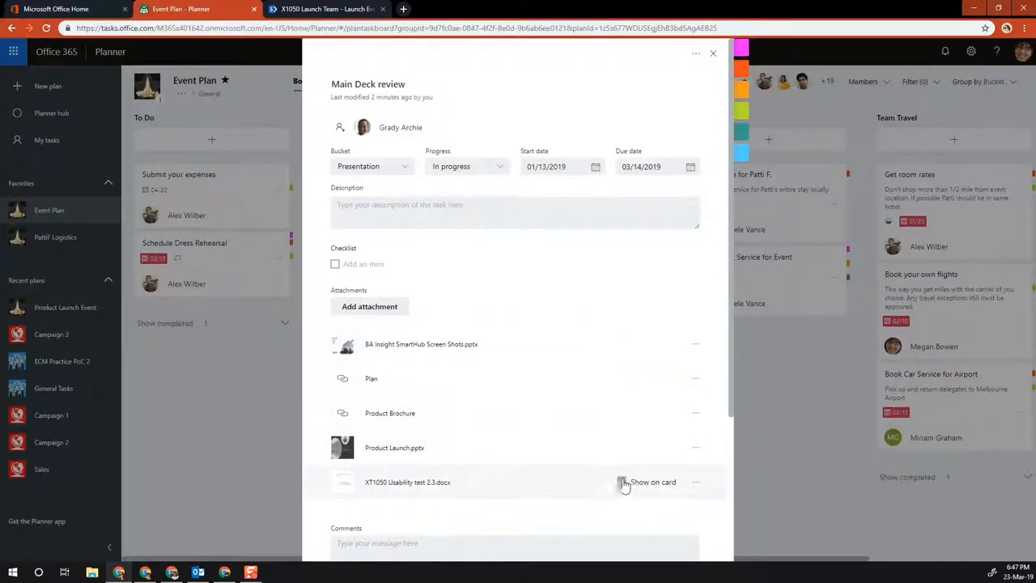
Show BA Insight SmartHub Screen Shots.pptx on the card and close the task details.
click(622, 482)
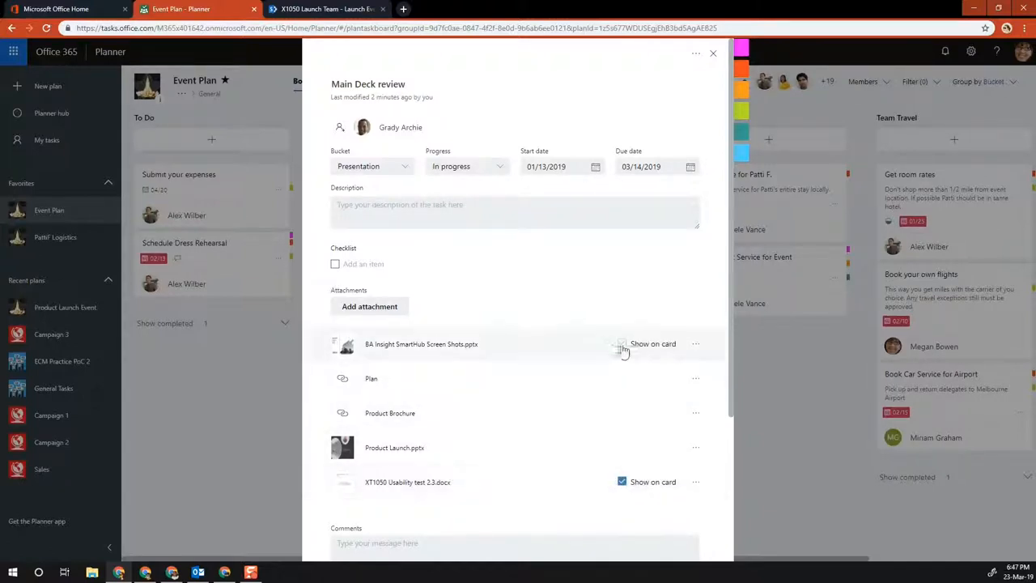
click(621, 344)
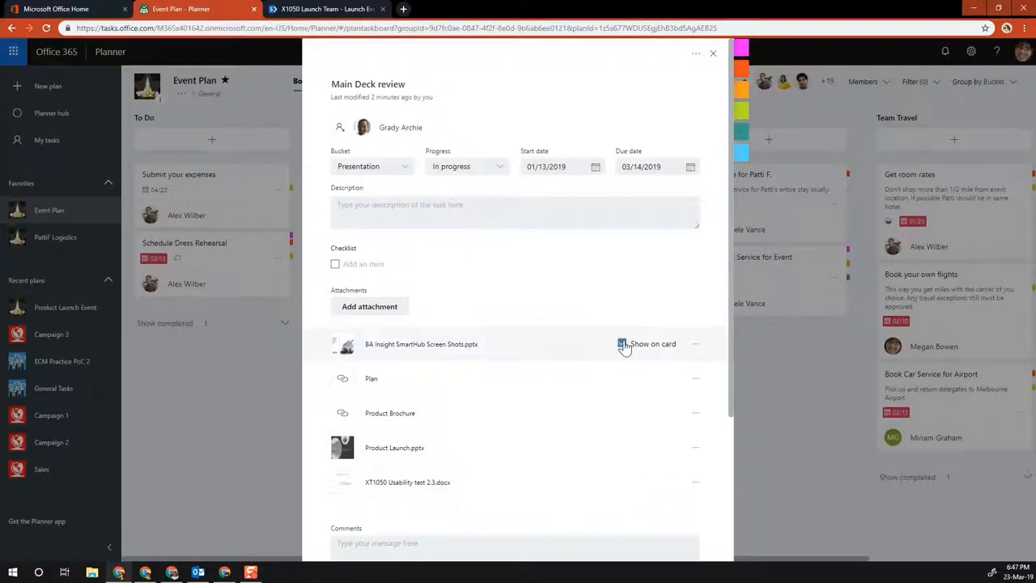
click(622, 343)
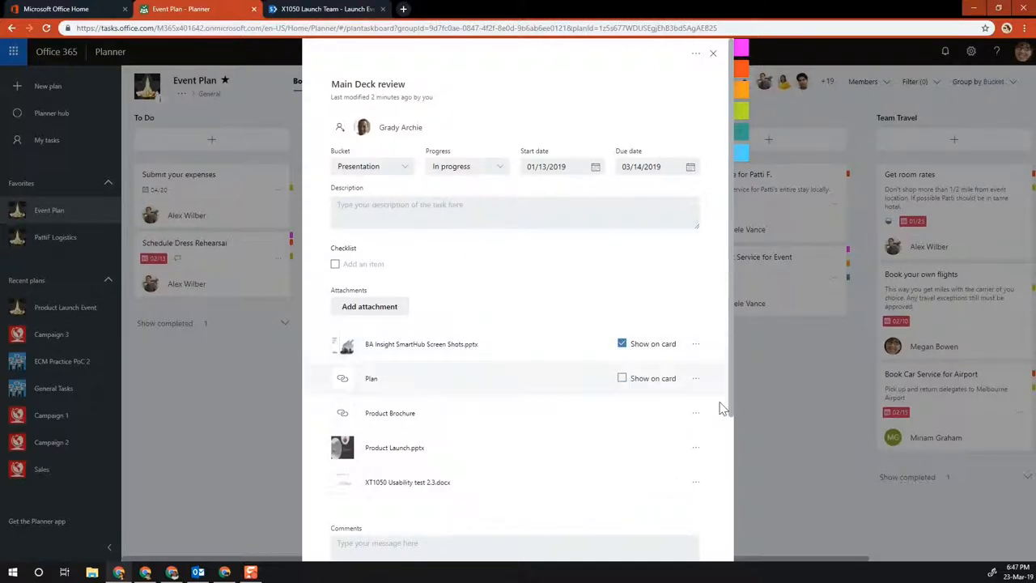
click(713, 53)
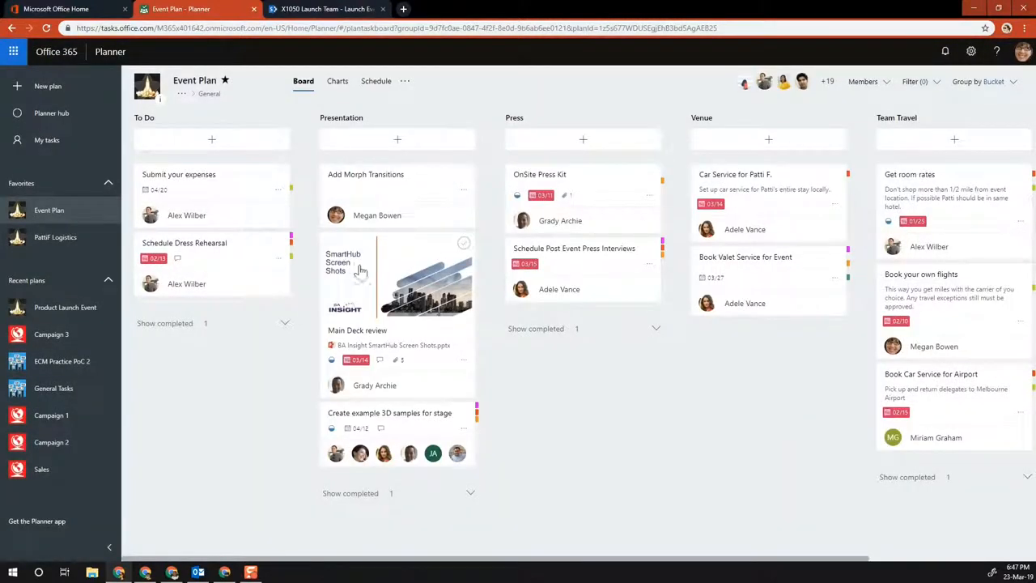